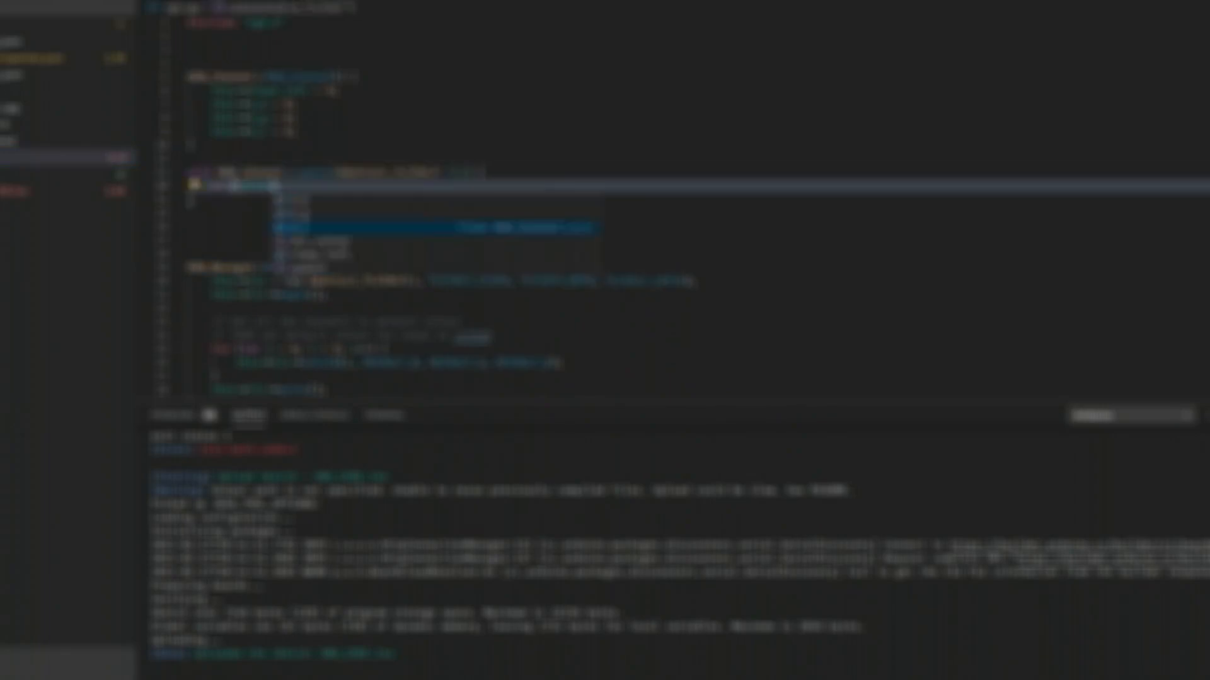
pyautogui.scroll(-3)
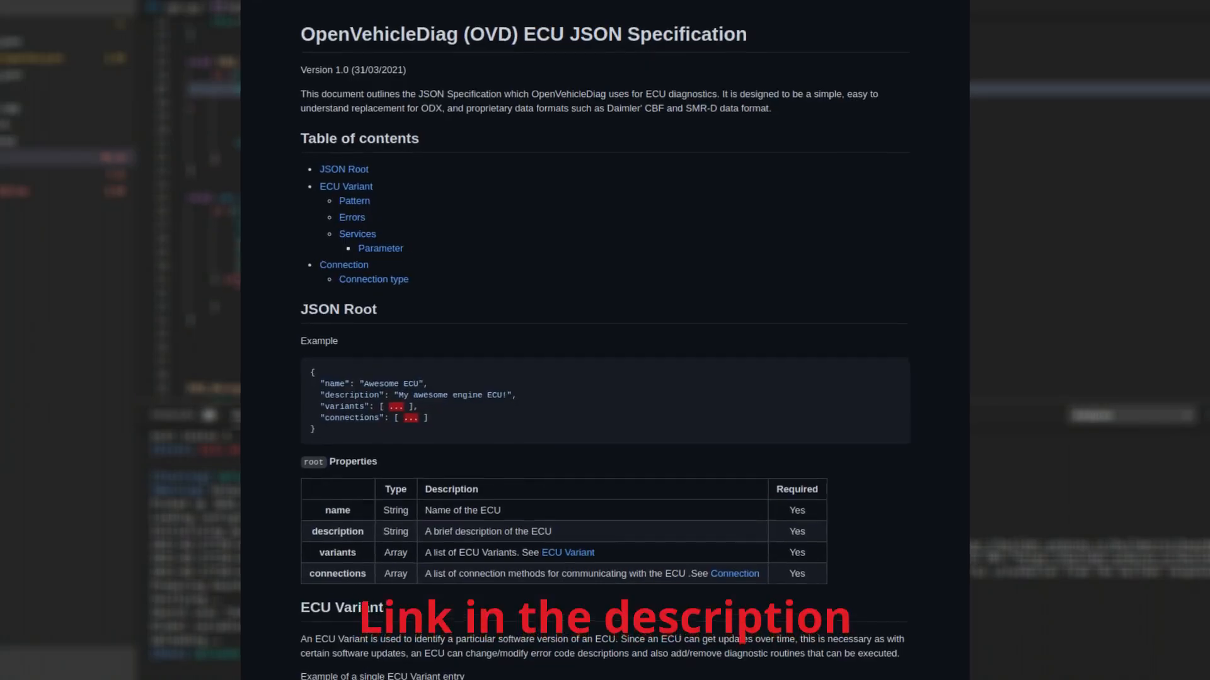
pyautogui.scroll(-3)
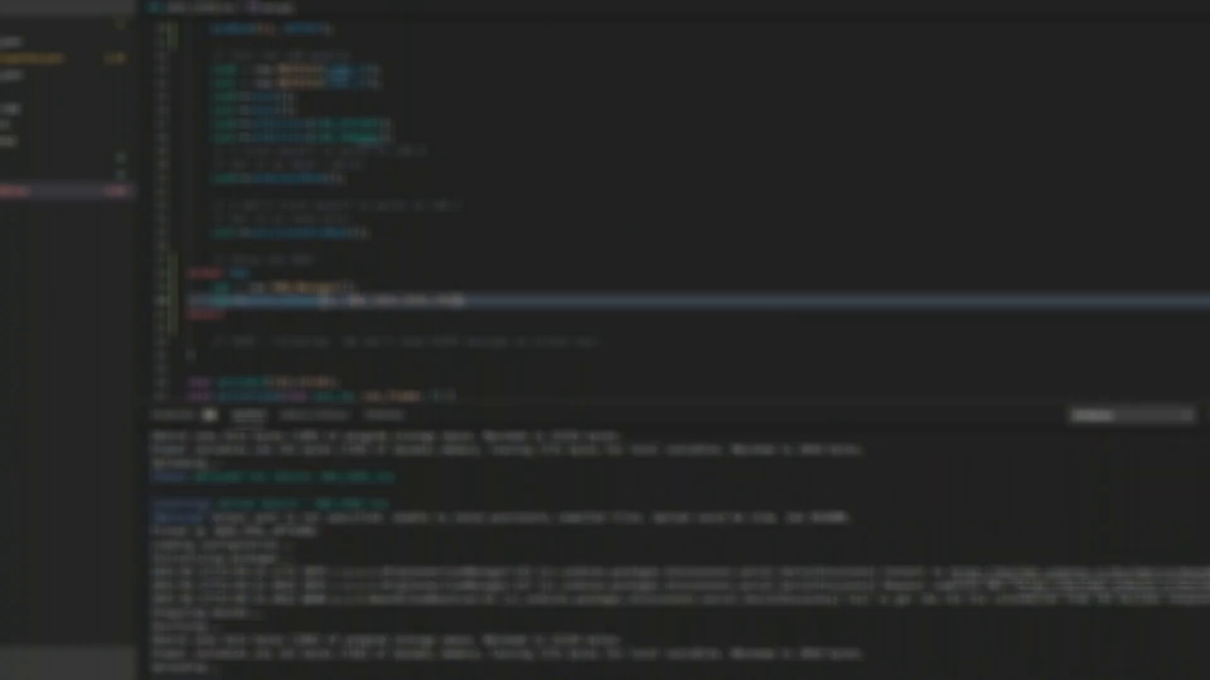
pyautogui.scroll(-3)
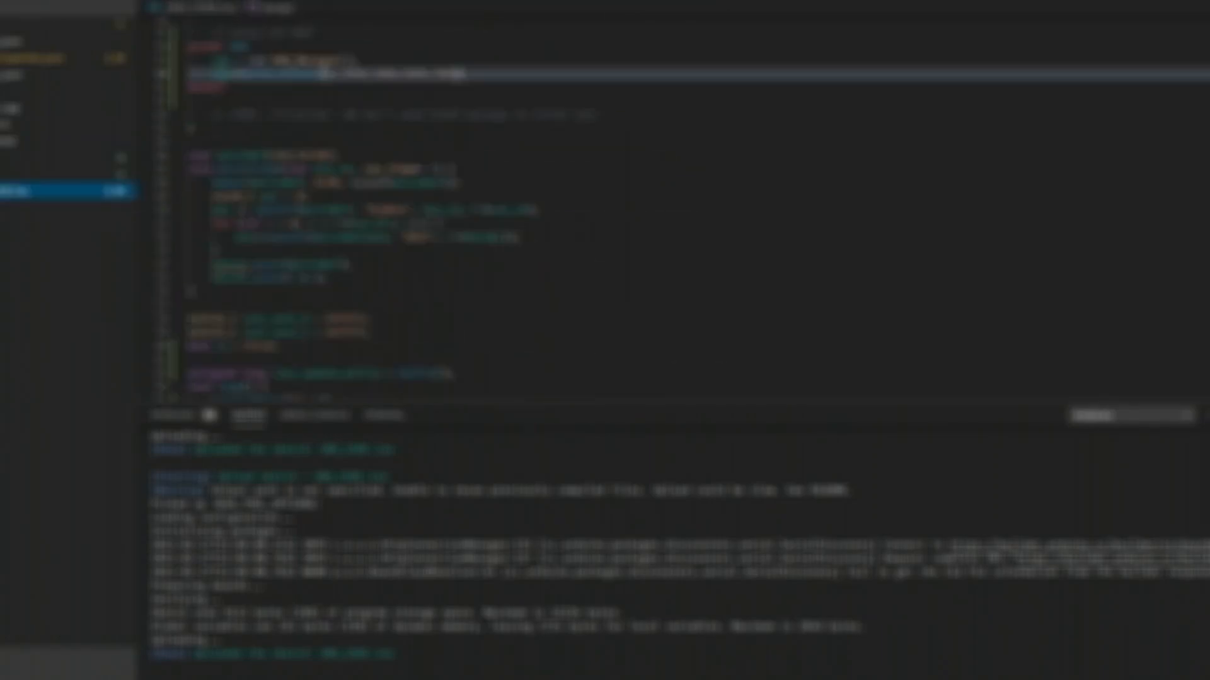
pyautogui.scroll(-3)
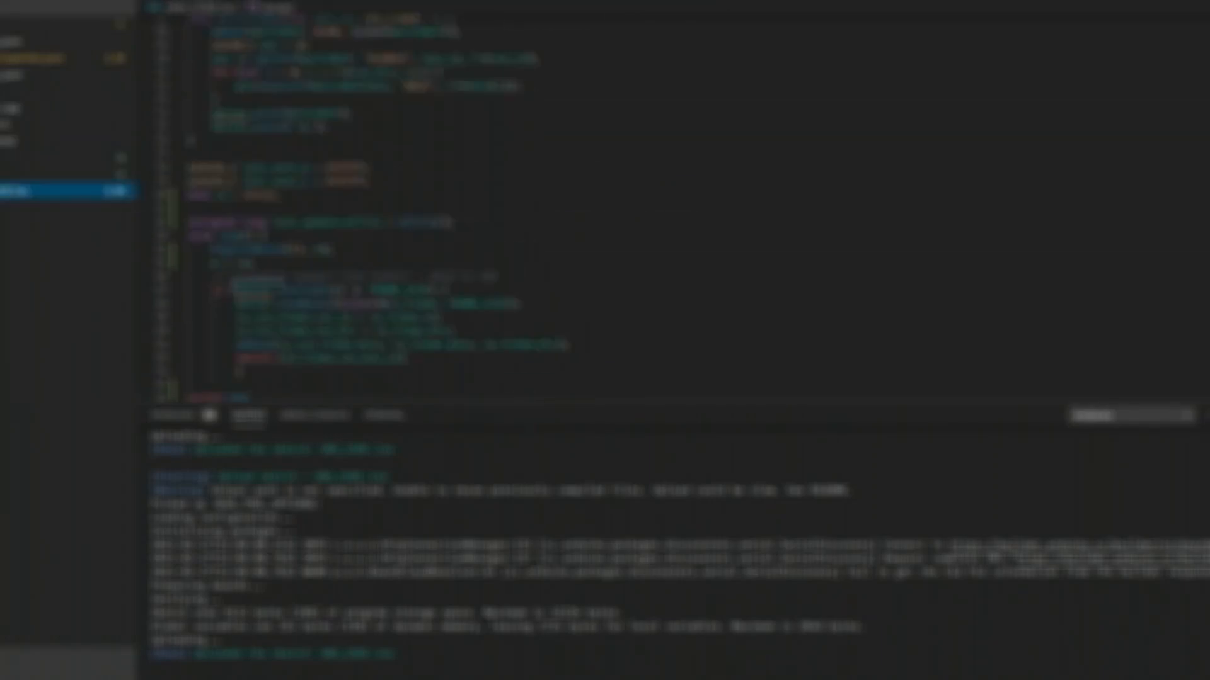